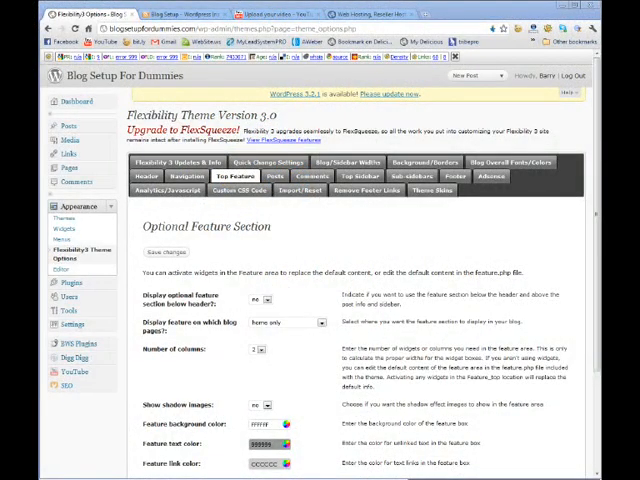
pyautogui.moveTo(264, 244)
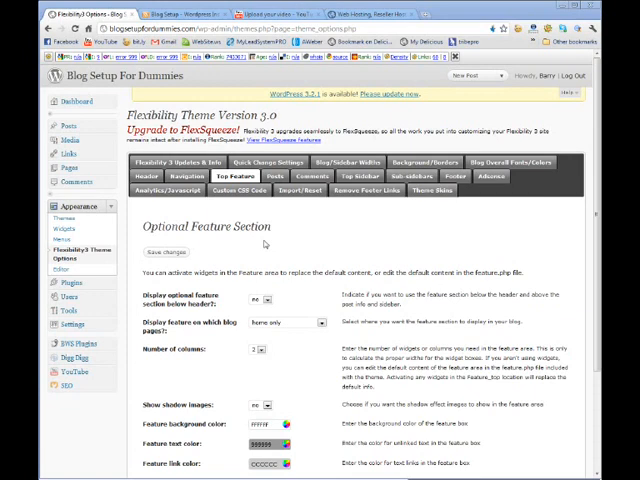
pyautogui.moveTo(276, 244)
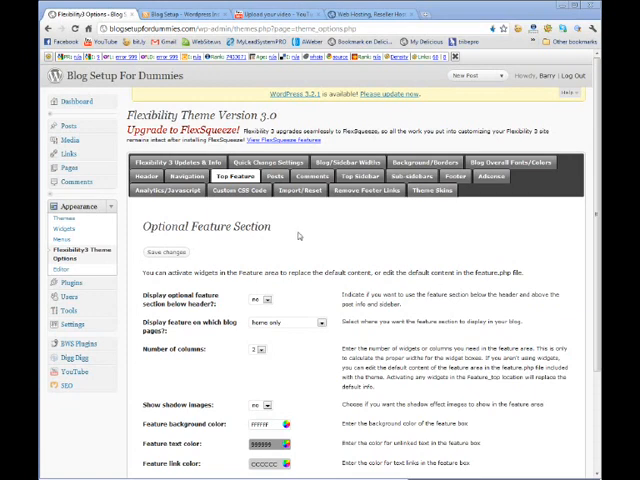
pyautogui.moveTo(358, 240)
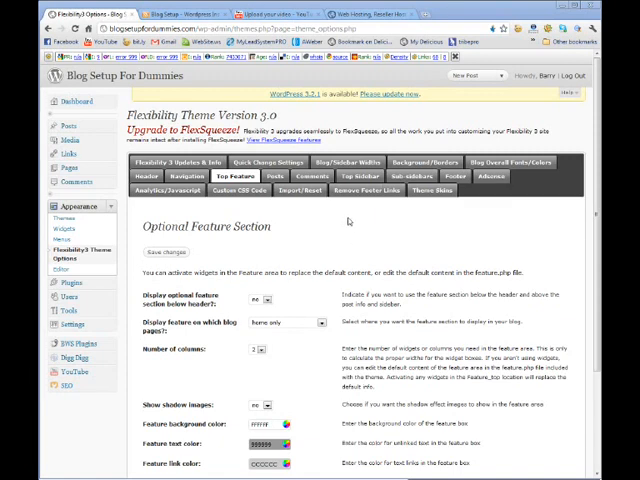
pyautogui.moveTo(166, 192)
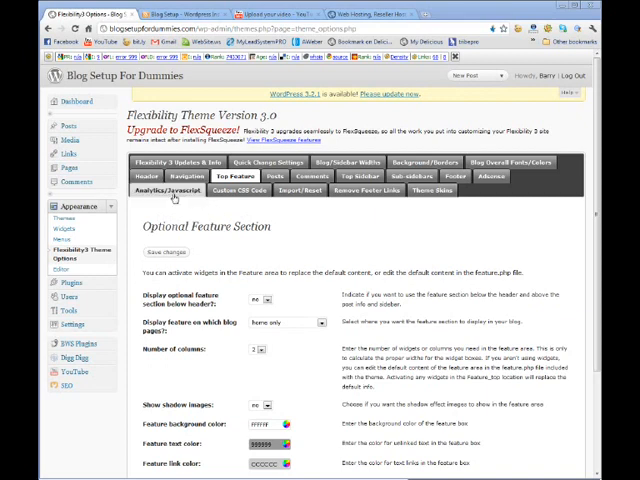
# - Review the Flexibility theme's Header settings by scrolling through the page
pyautogui.click(148, 188)
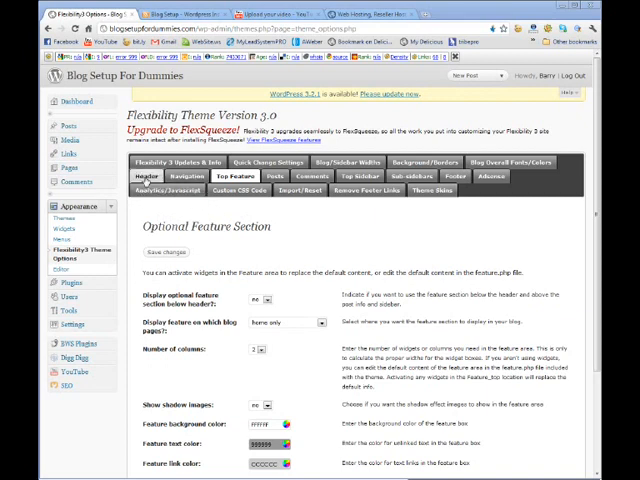
pyautogui.click(142, 174)
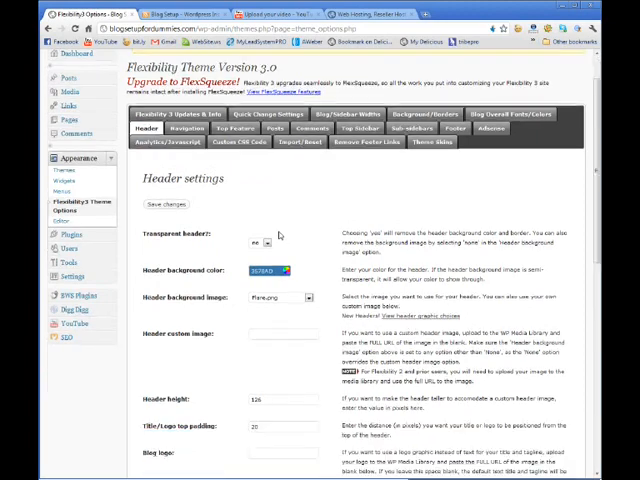
pyautogui.scroll(-3)
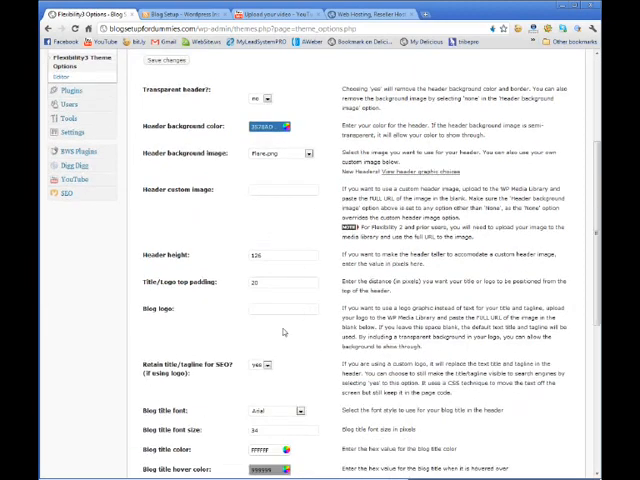
pyautogui.moveTo(166, 316)
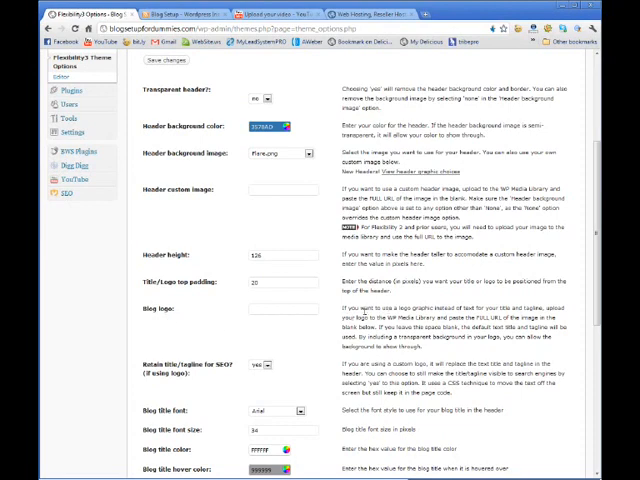
pyautogui.moveTo(510, 316)
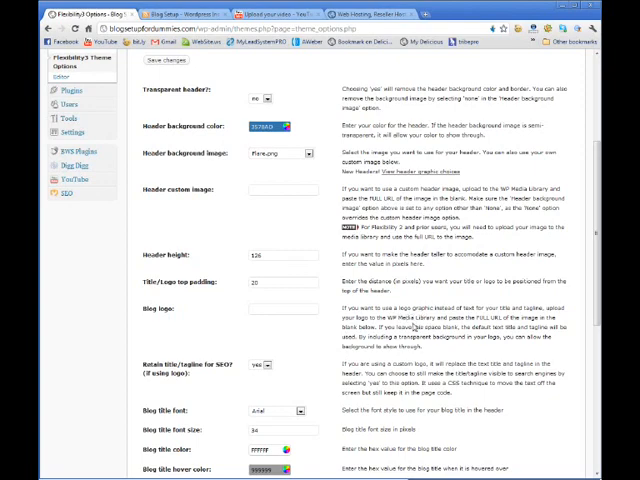
pyautogui.scroll(3)
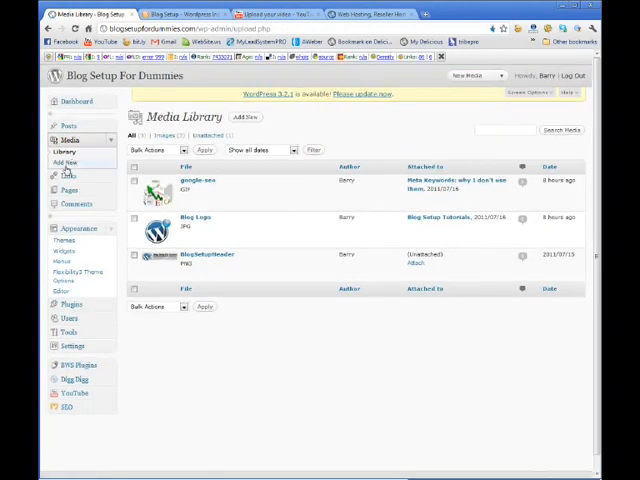
# - Upload BlogSetupHeader.png (960 × 226) through Media > Add New
pyautogui.click(68, 162)
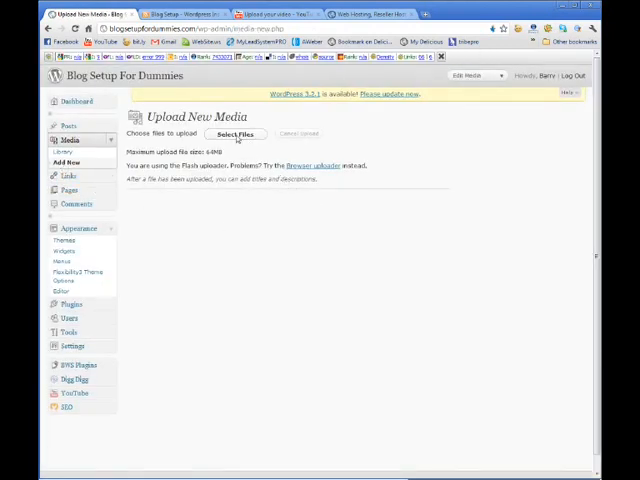
pyautogui.click(242, 132)
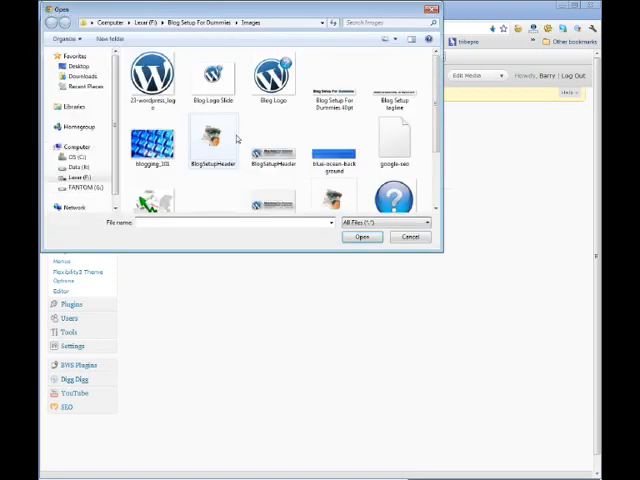
pyautogui.click(272, 140)
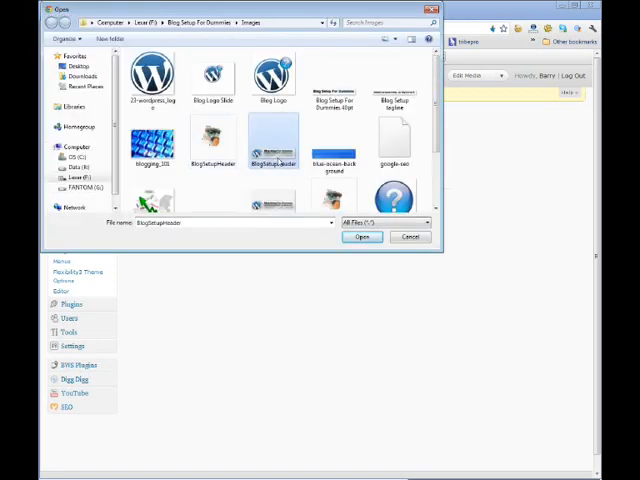
pyautogui.click(362, 236)
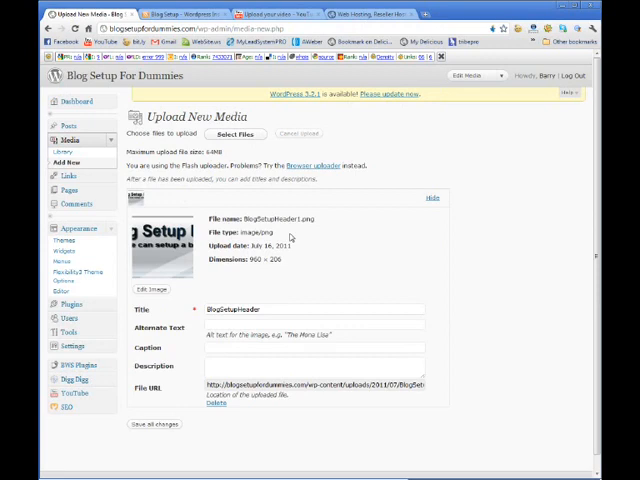
pyautogui.moveTo(302, 278)
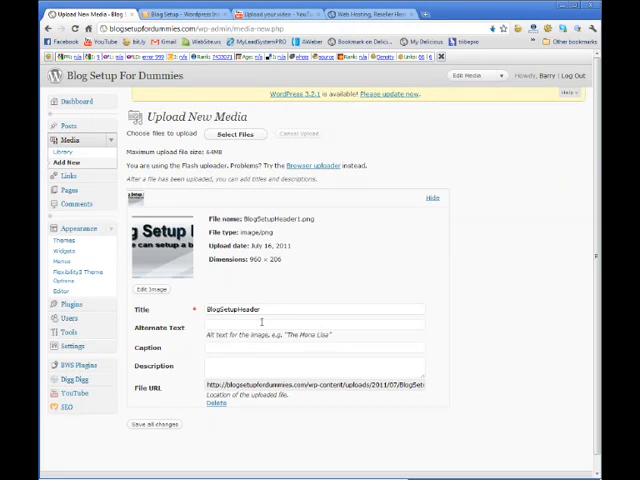
# - Set the image's alternate text to 'Blog Setup For Dummies' and copy its file URL
pyautogui.click(316, 324)
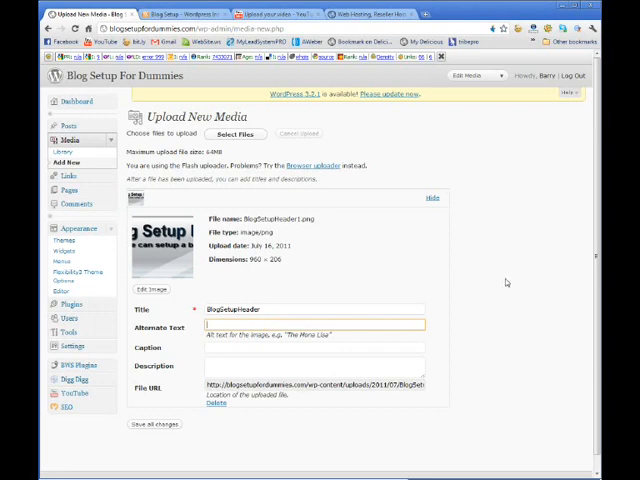
pyautogui.write('Blog Setup For Dummies')
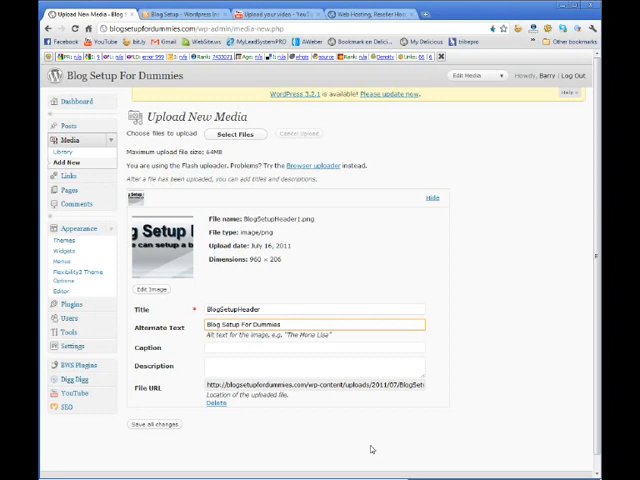
pyautogui.moveTo(316, 388)
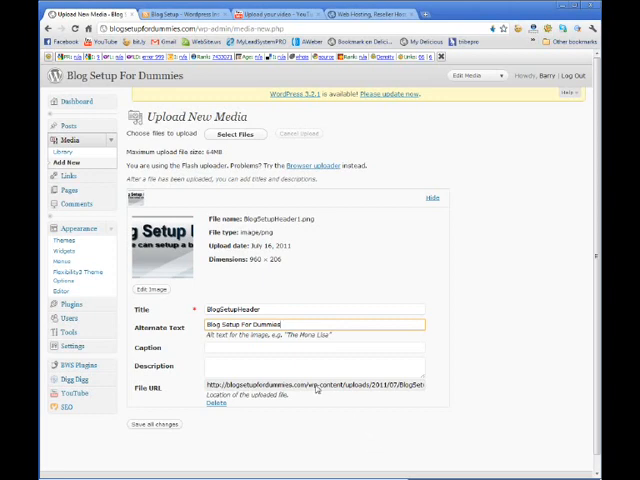
pyautogui.tripleClick(316, 384)
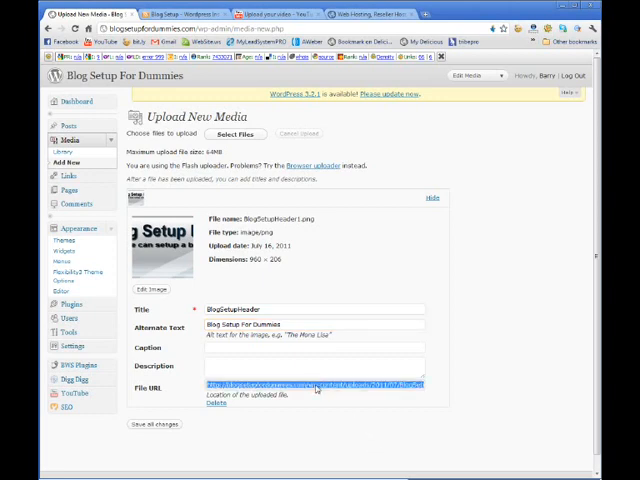
pyautogui.rightClick(316, 384)
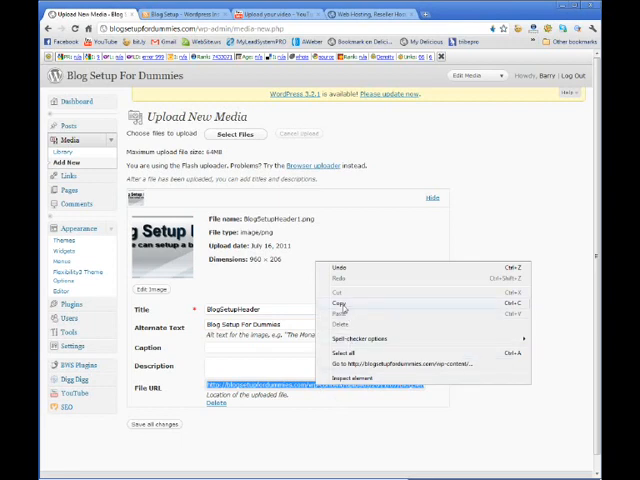
pyautogui.click(338, 300)
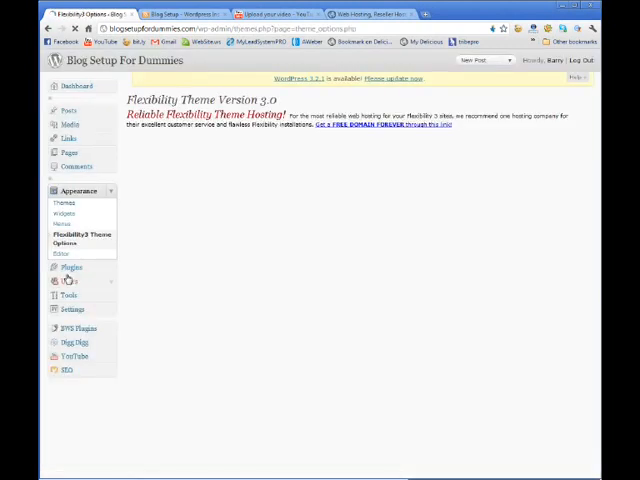
# - Paste the image URL into Blog logo, adjust Transparent Header, and save the header settings
pyautogui.click(76, 238)
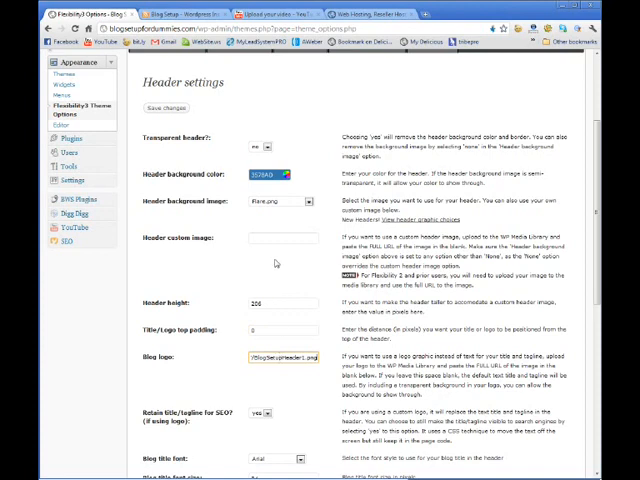
pyautogui.moveTo(272, 150)
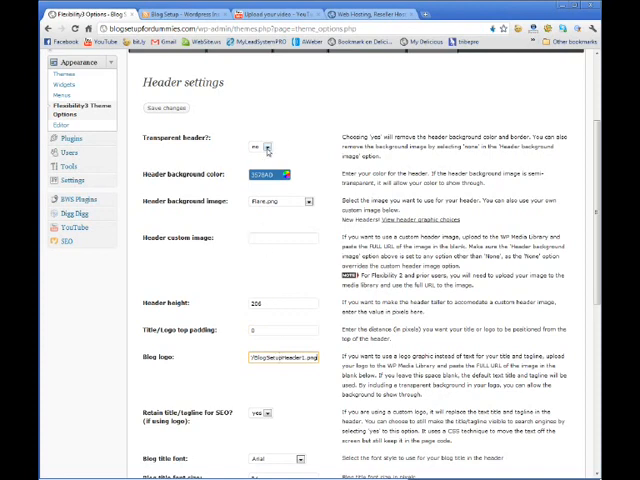
pyautogui.click(262, 144)
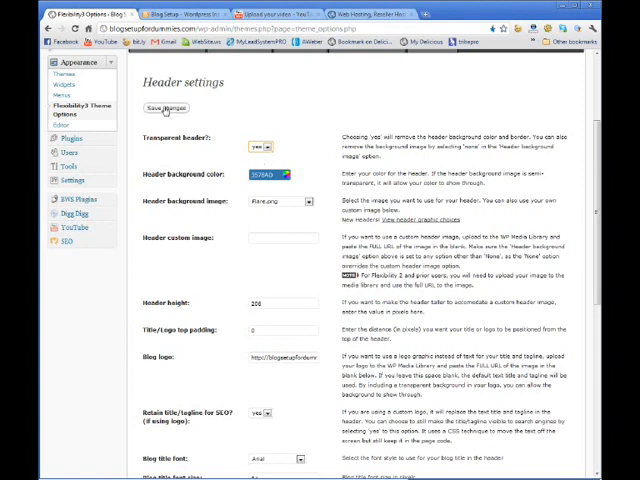
pyautogui.click(168, 108)
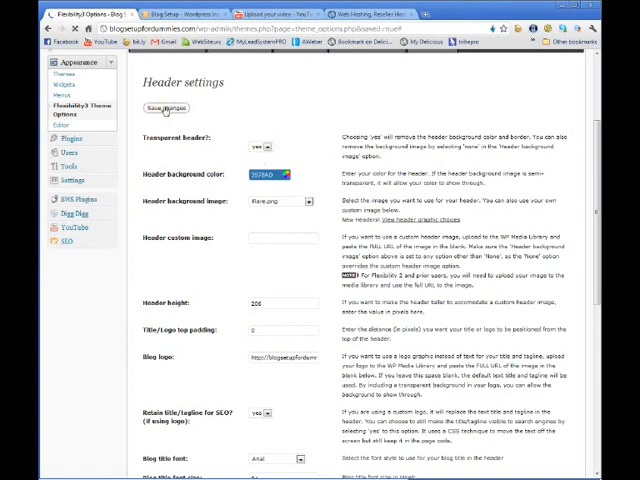
pyautogui.click(164, 108)
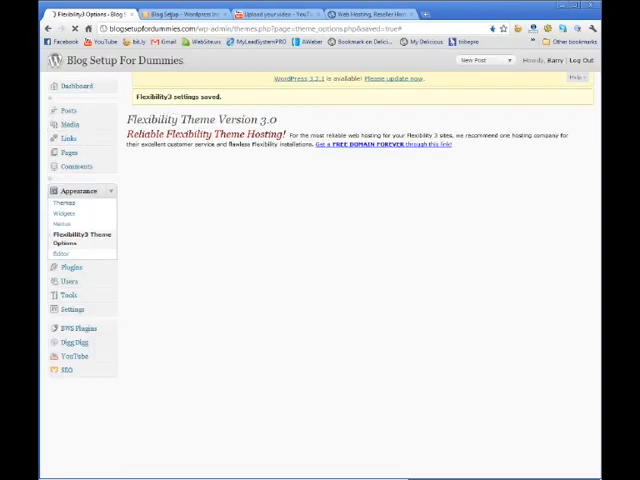
# - Reload the live blog to see the new Blog Setup For Dummies header, then return to Header settings
pyautogui.click(180, 14)
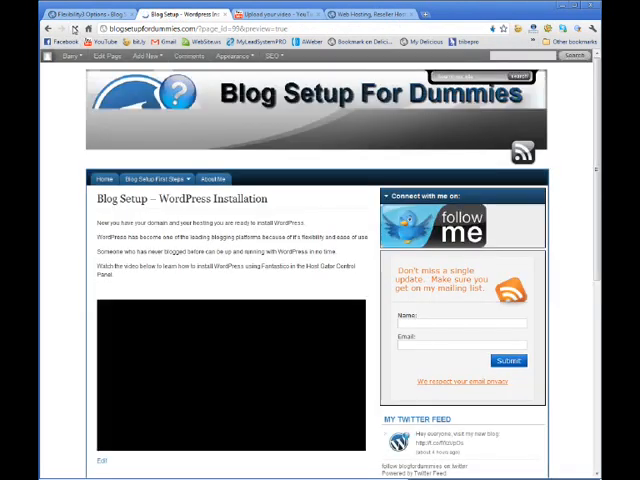
pyautogui.click(62, 56)
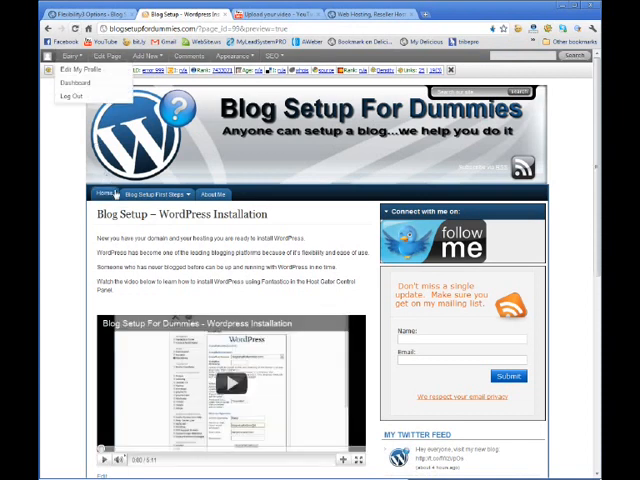
pyautogui.click(330, 308)
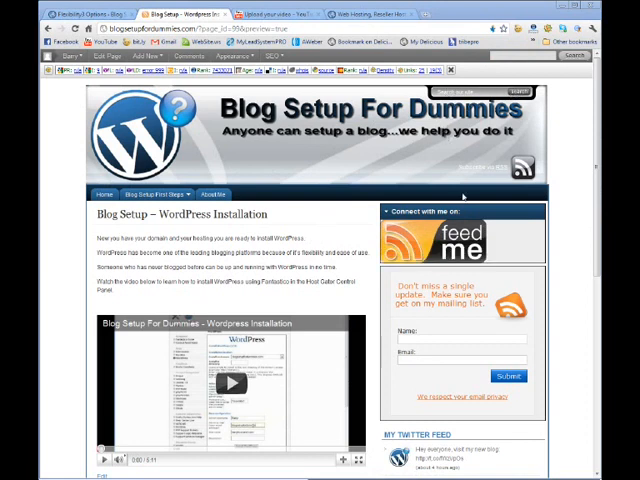
pyautogui.moveTo(402, 188)
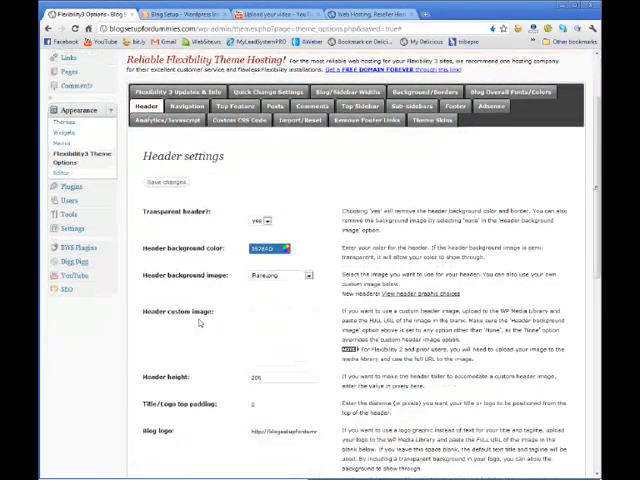
# - Set the search box top margin to 20 and save the header settings
pyautogui.scroll(-3)
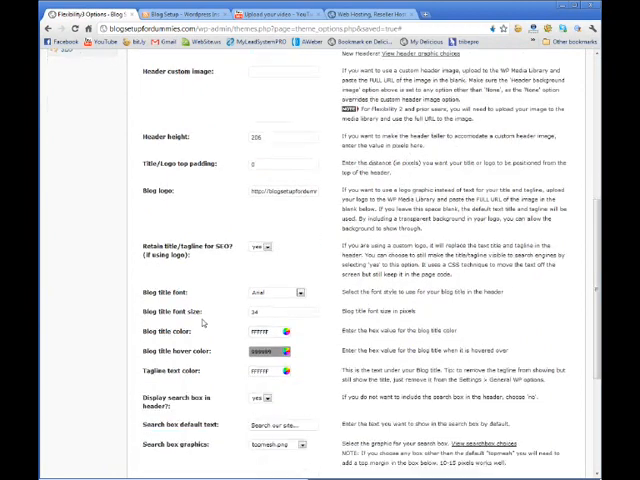
pyautogui.scroll(-3)
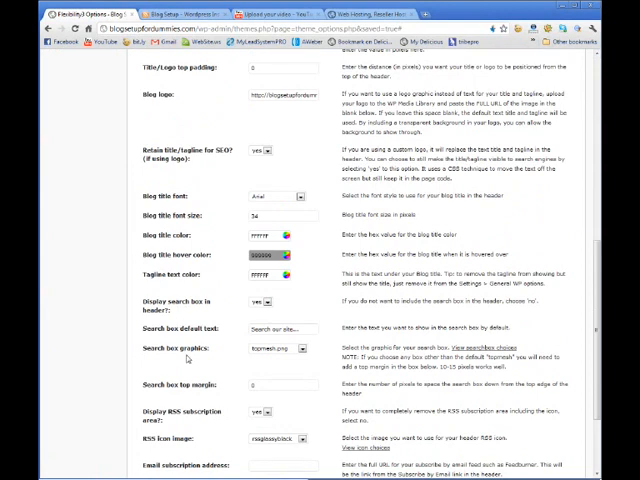
pyautogui.click(270, 384)
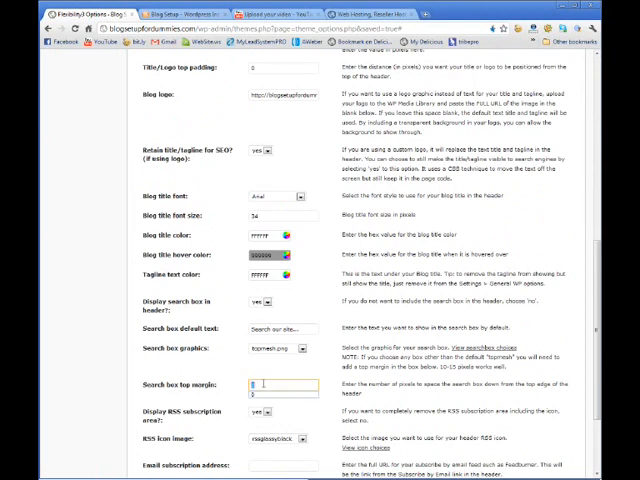
pyautogui.write('d')
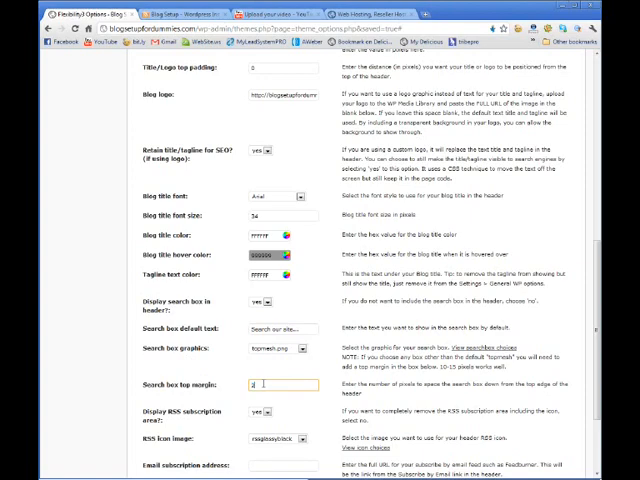
pyautogui.write('20')
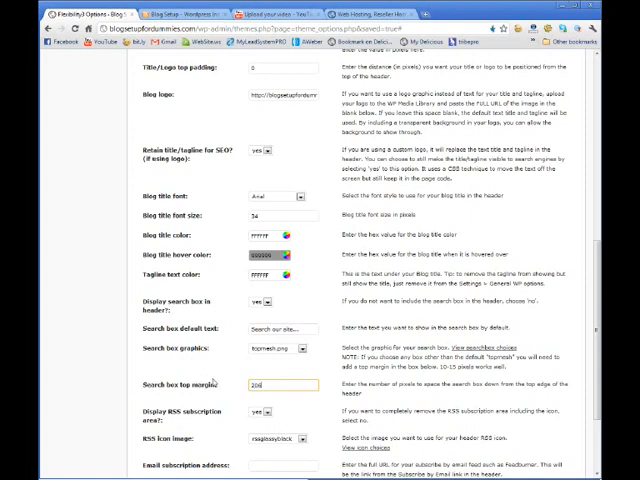
pyautogui.scroll(3)
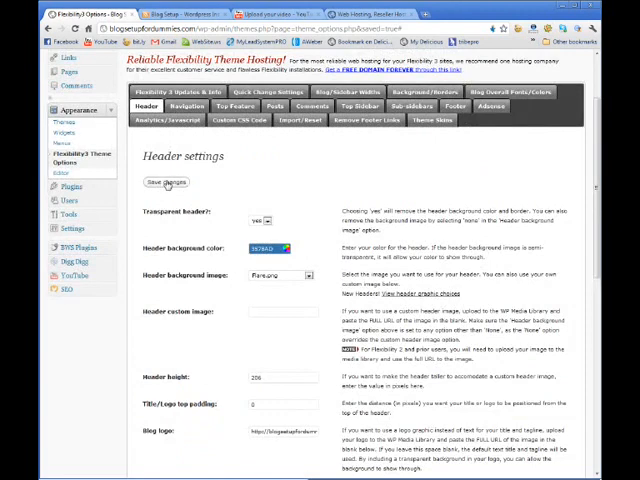
pyautogui.click(160, 182)
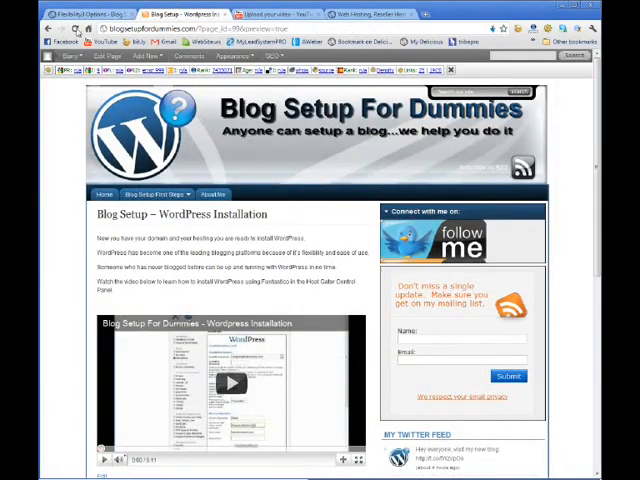
# - Reload the live blog to confirm the search box now sits in the navigation bar
pyautogui.click(68, 56)
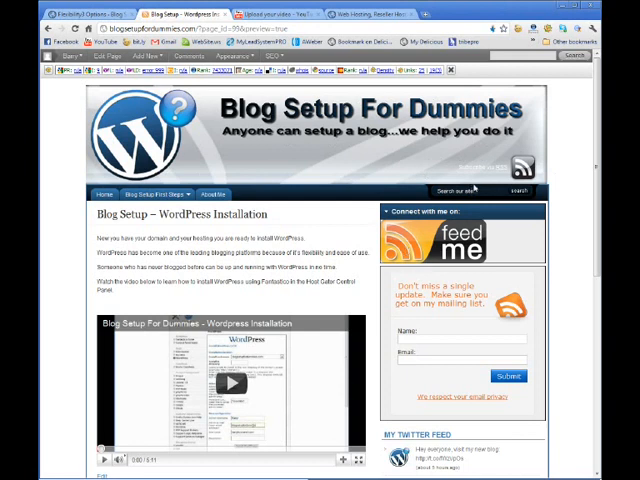
pyautogui.moveTo(428, 196)
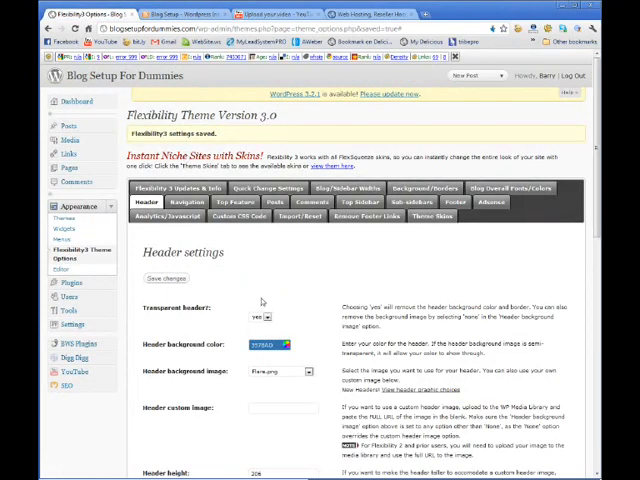
# - Fine-tune the search box top margin value and save the header settings again
pyautogui.scroll(-3)
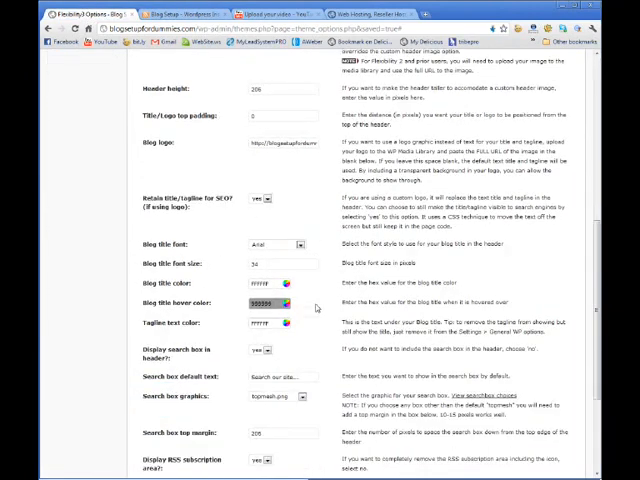
pyautogui.scroll(-3)
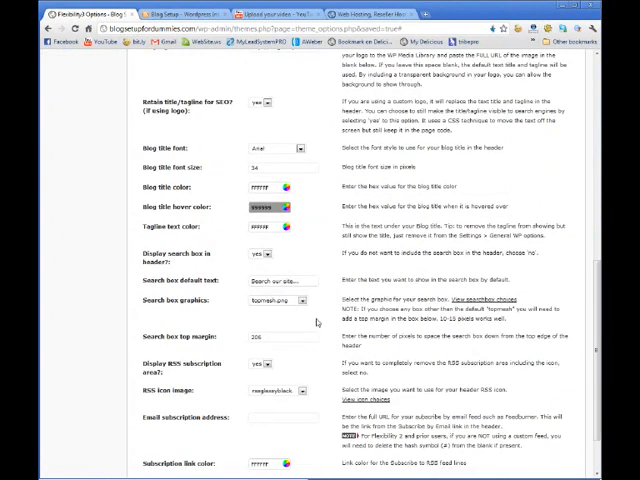
pyautogui.click(304, 300)
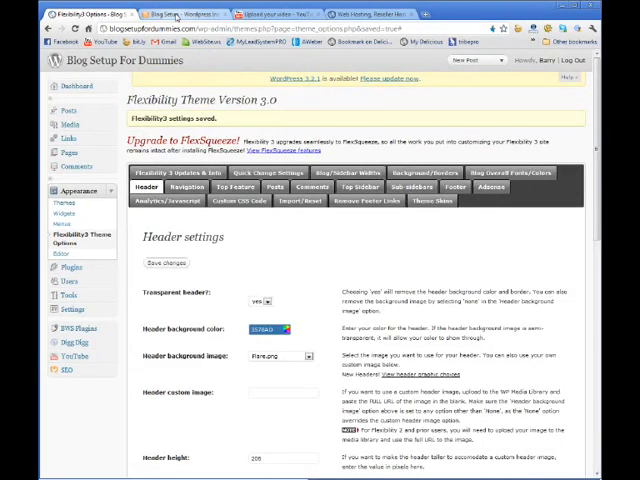
pyautogui.click(178, 12)
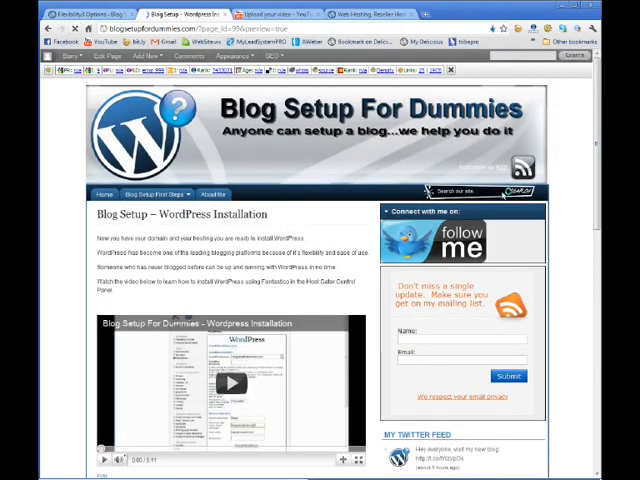
pyautogui.moveTo(368, 200)
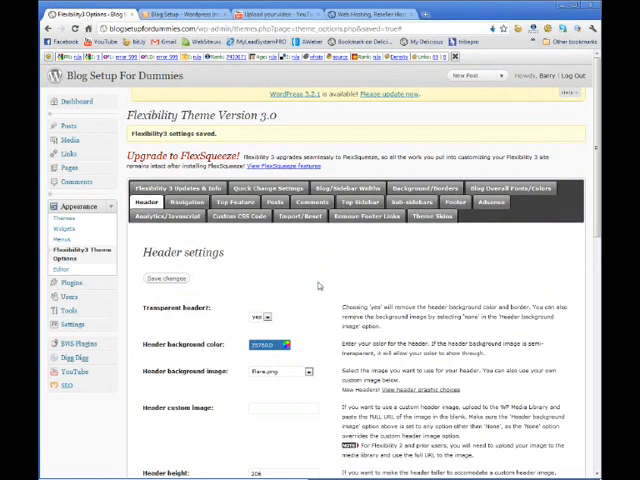
# - Scroll through the header settings once more, then go to the Media Library
pyautogui.scroll(-3)
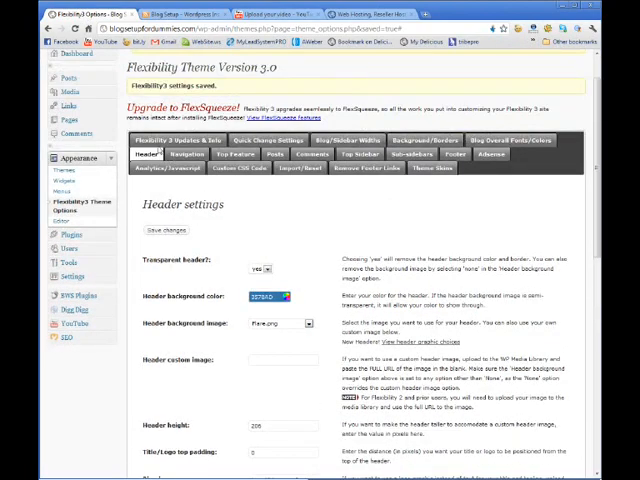
pyautogui.scroll(-3)
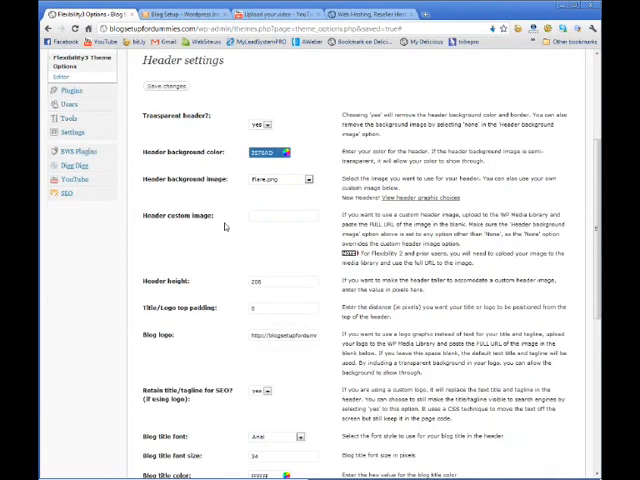
pyautogui.scroll(-3)
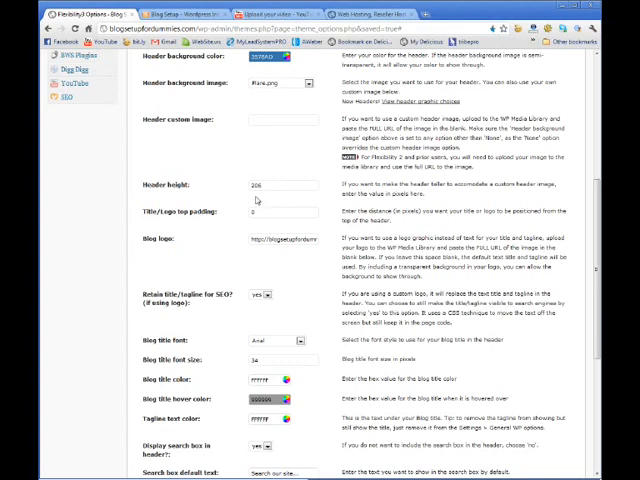
pyautogui.click(170, 230)
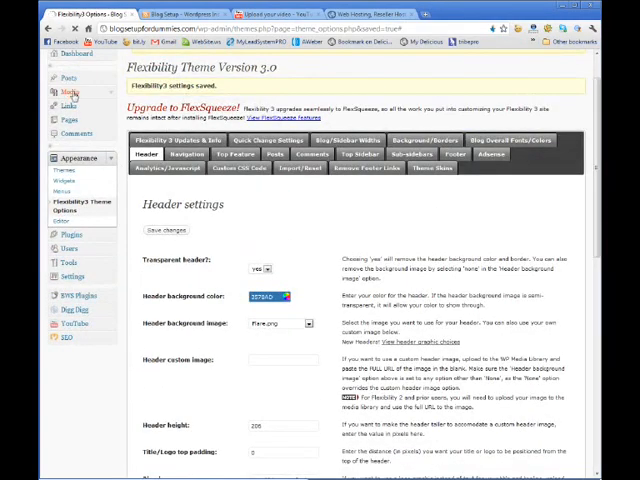
pyautogui.click(68, 104)
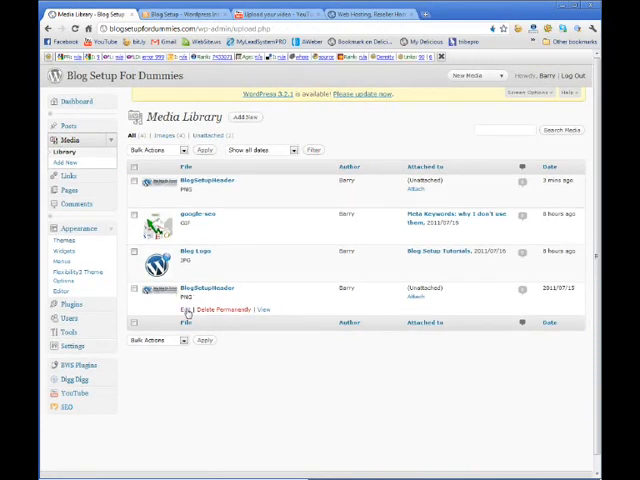
# - View the BlogSetupHeader image's edit details, then return to Flexibility Theme Options
pyautogui.click(184, 308)
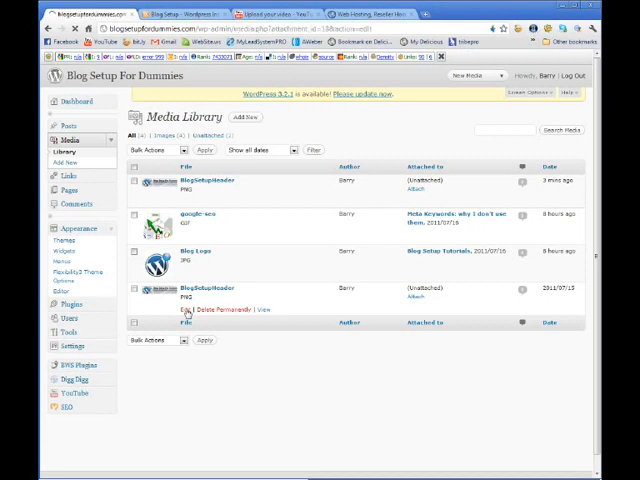
pyautogui.click(170, 310)
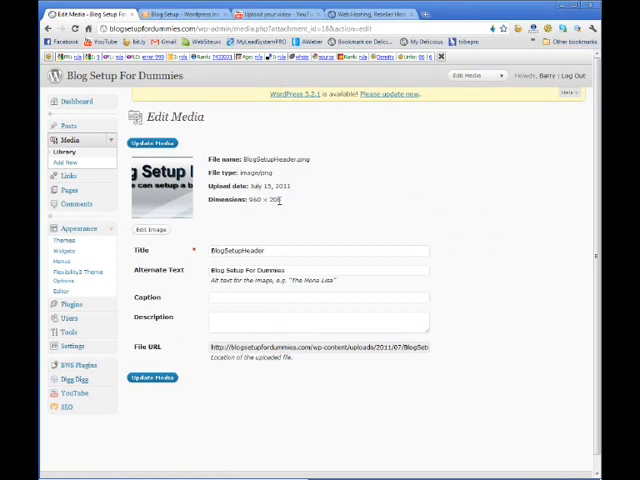
pyautogui.moveTo(104, 278)
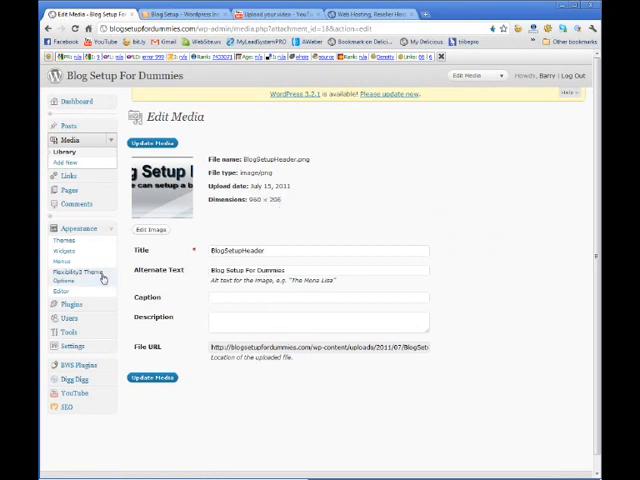
pyautogui.click(72, 272)
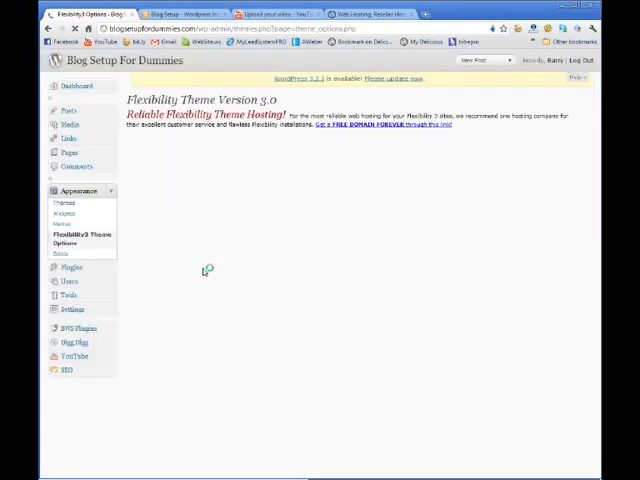
# - Review the Flexibility3 Header settings and save the changes again
pyautogui.click(80, 240)
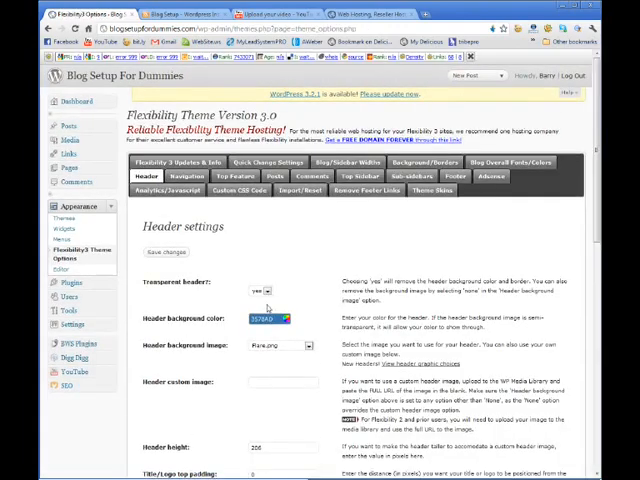
pyautogui.scroll(-3)
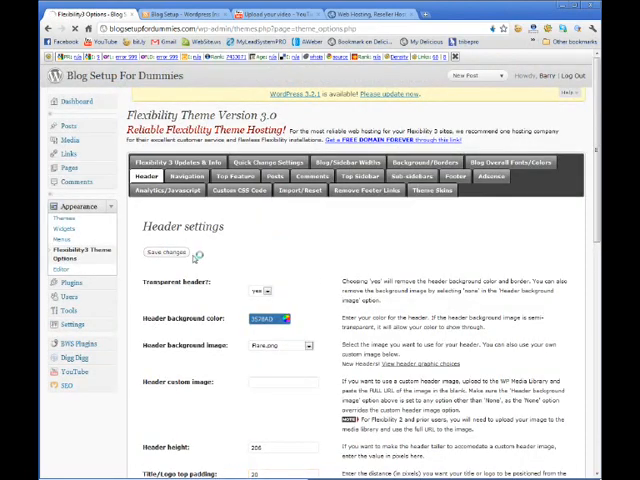
pyautogui.click(172, 252)
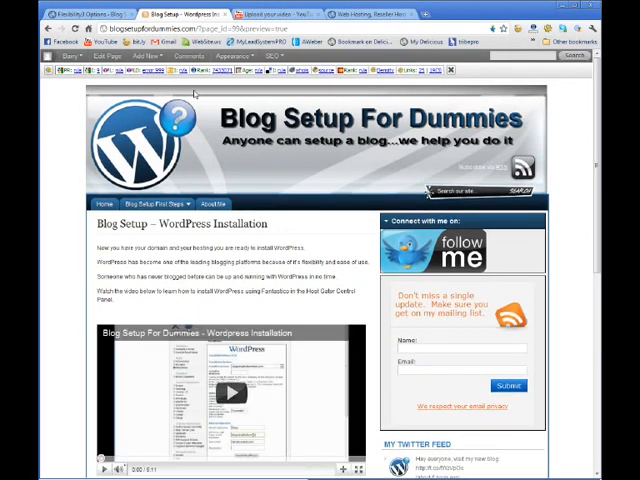
pyautogui.moveTo(358, 92)
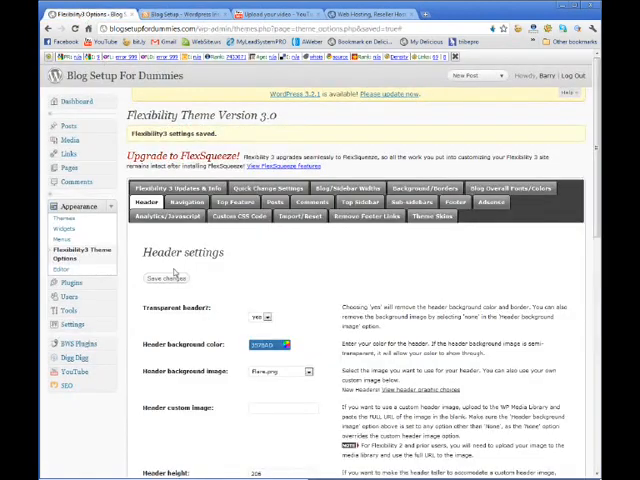
# - Adjust the 'Title/Logo top padding' value, then check the updated header on the live blog
pyautogui.scroll(-3)
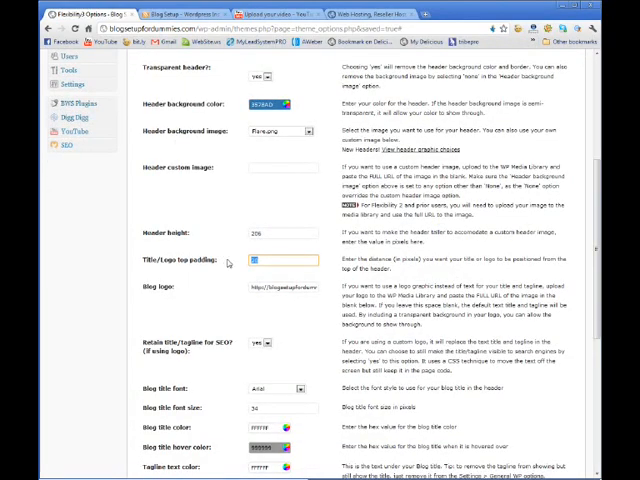
pyautogui.click(164, 230)
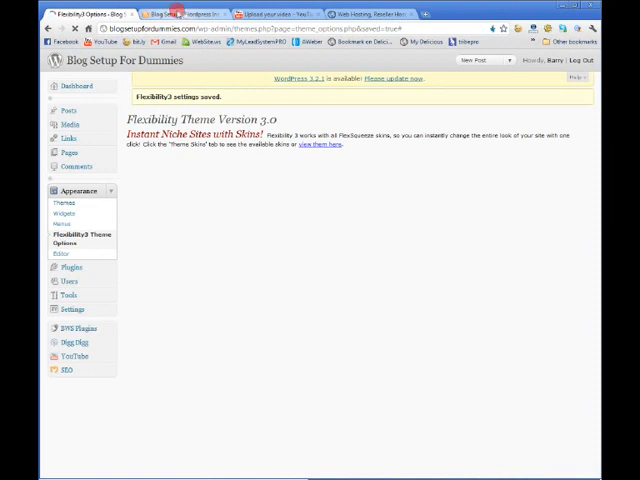
pyautogui.click(176, 12)
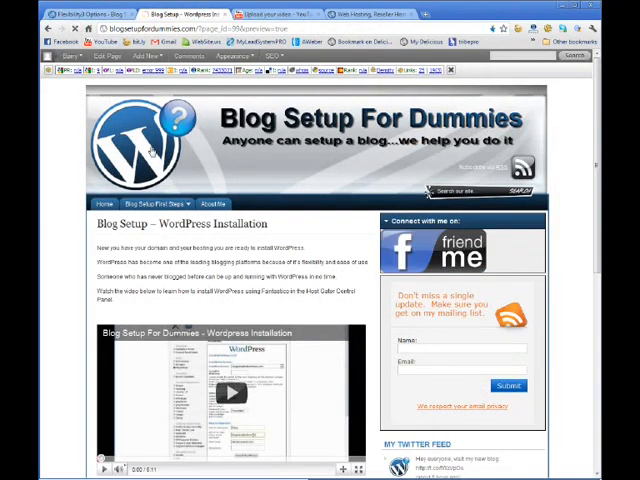